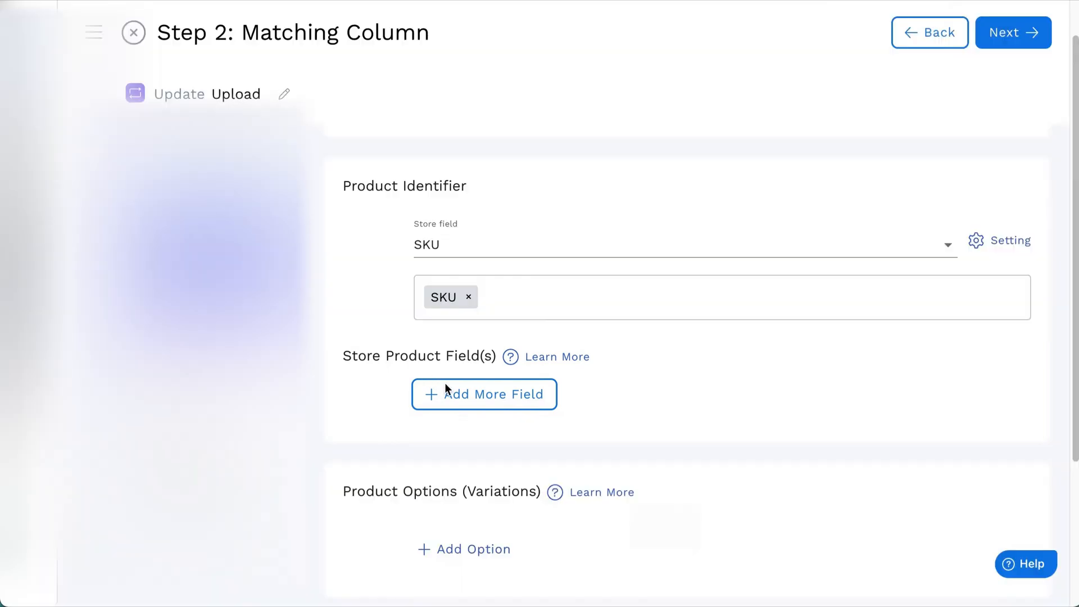
Step: Add Inventory Policy as a new store product field
click(484, 394)
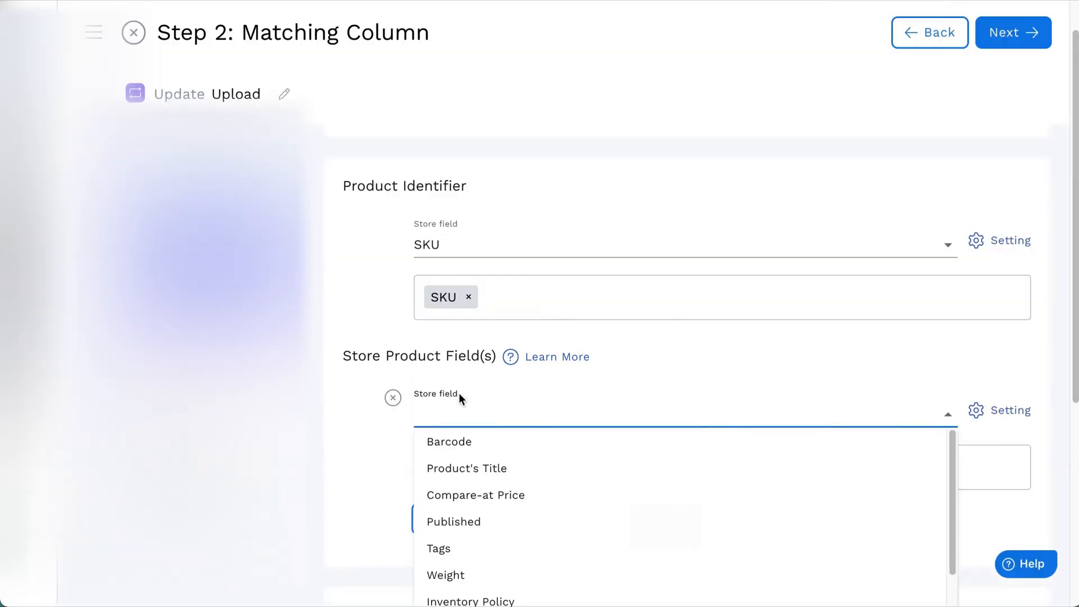
text(inv)
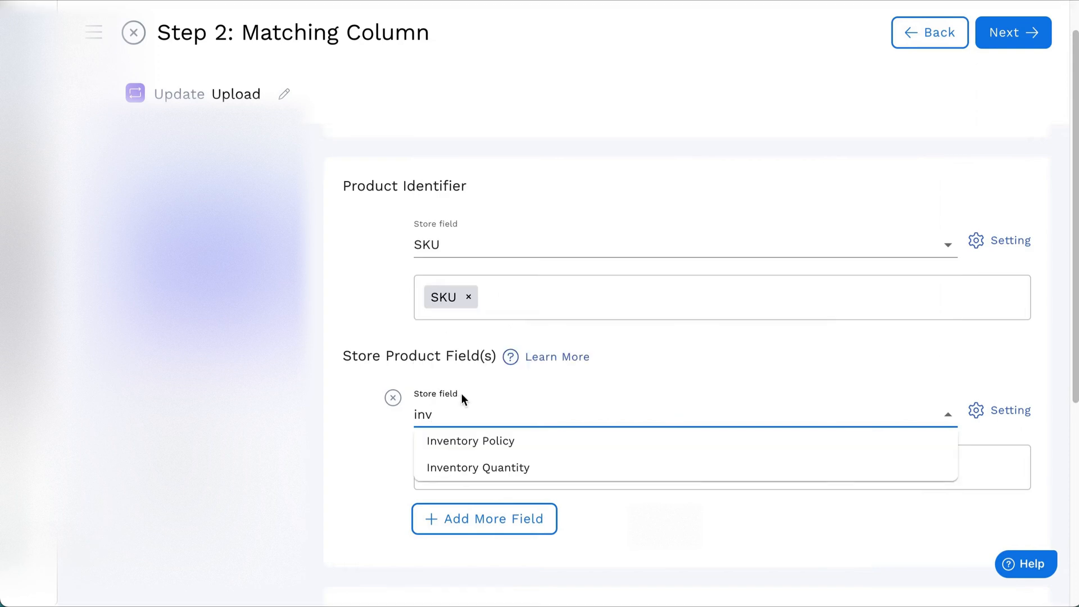
click(470, 441)
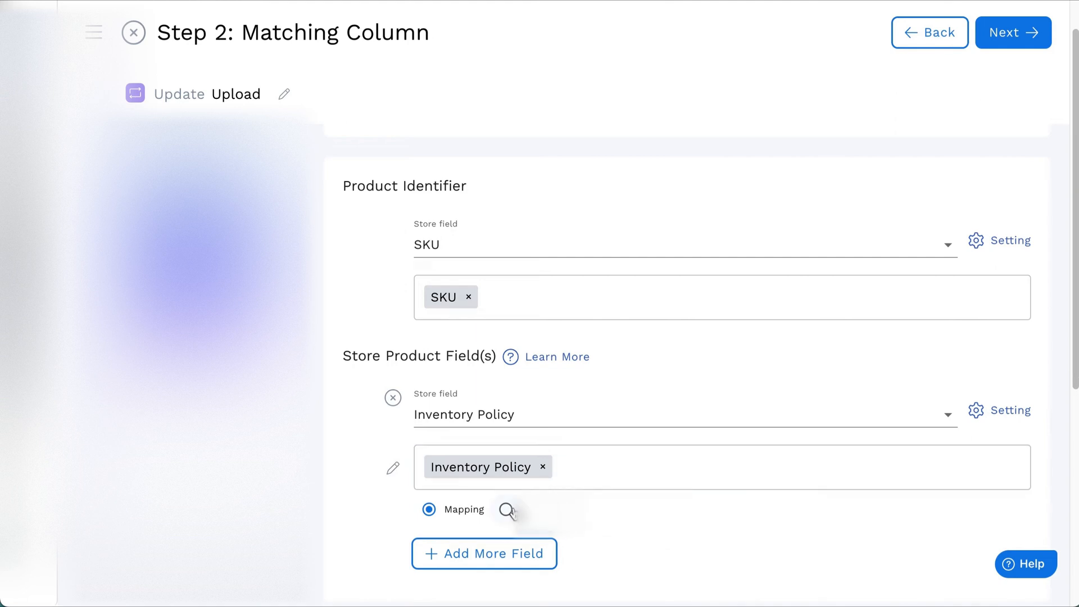
Step: Give the Inventory Policy field the static value Disable
click(505, 525)
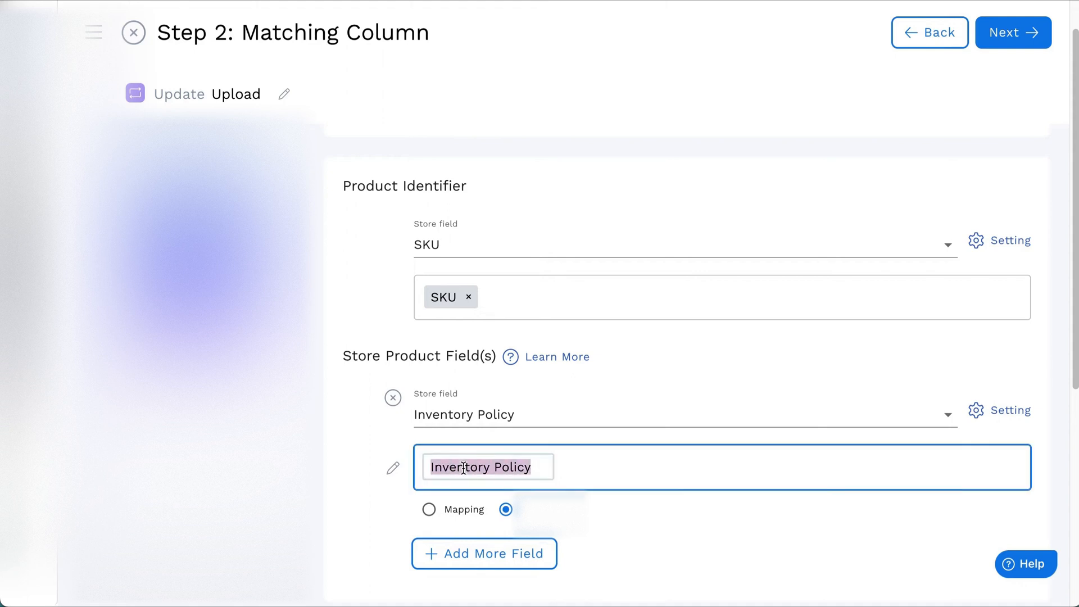
text(Disable)
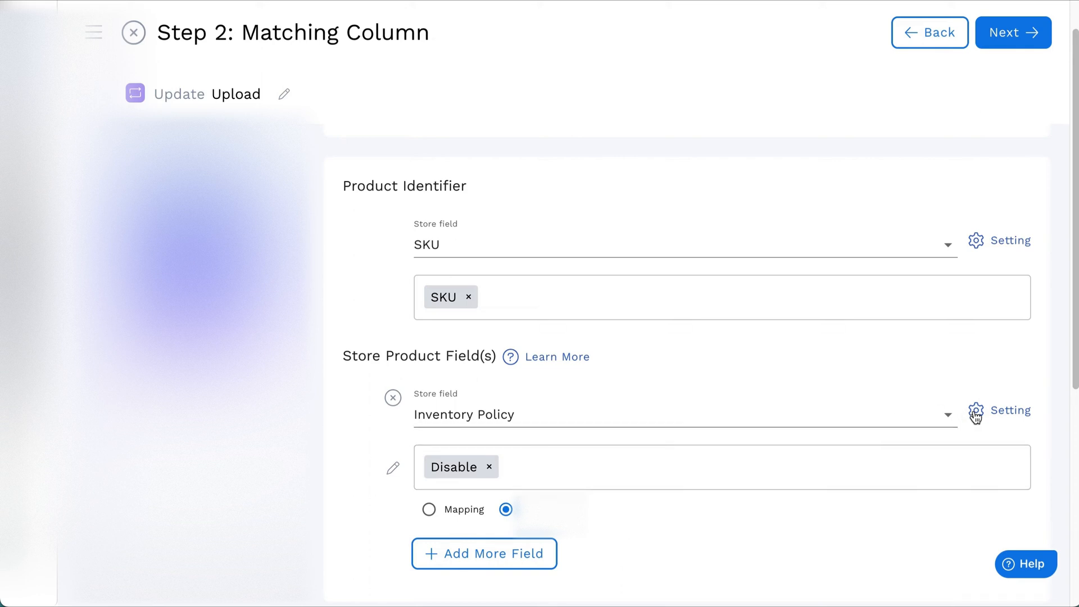
Step: Open the Inventory Policy field's settings panel
click(975, 412)
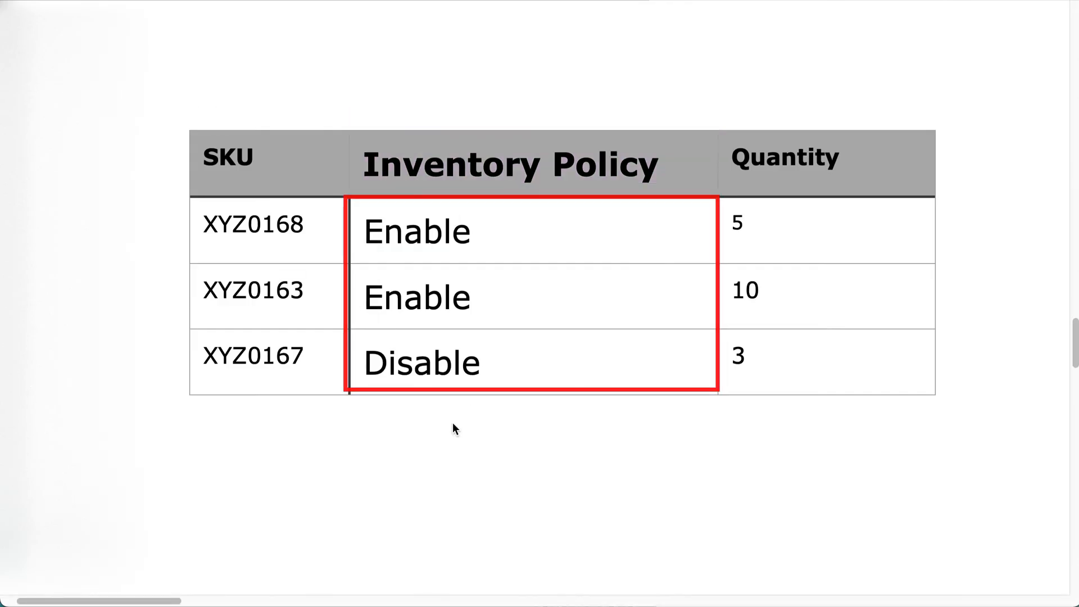
mouse_move(506, 256)
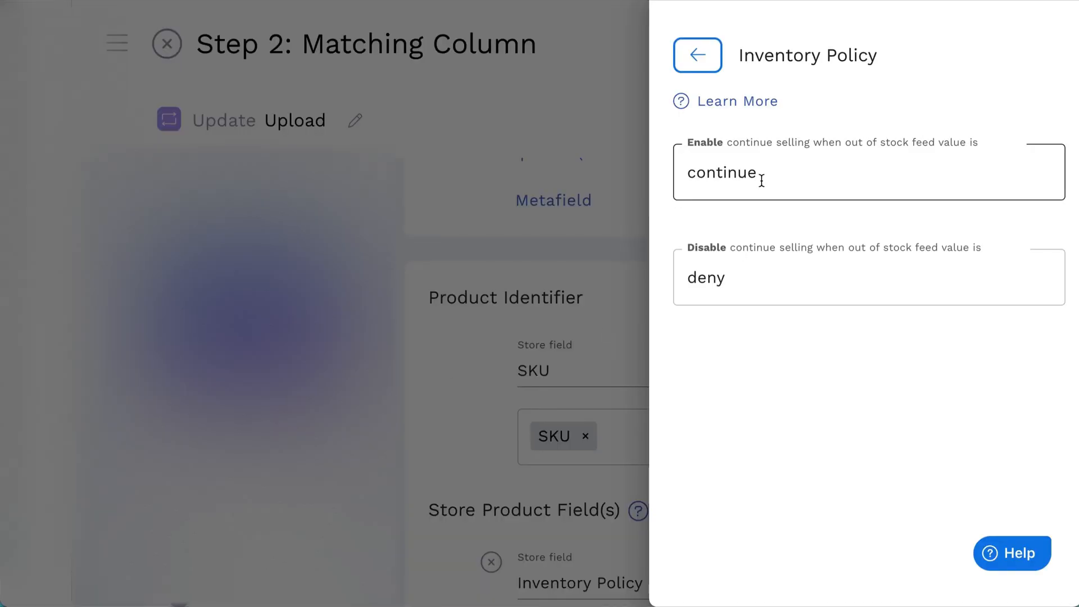
mouse_move(734, 172)
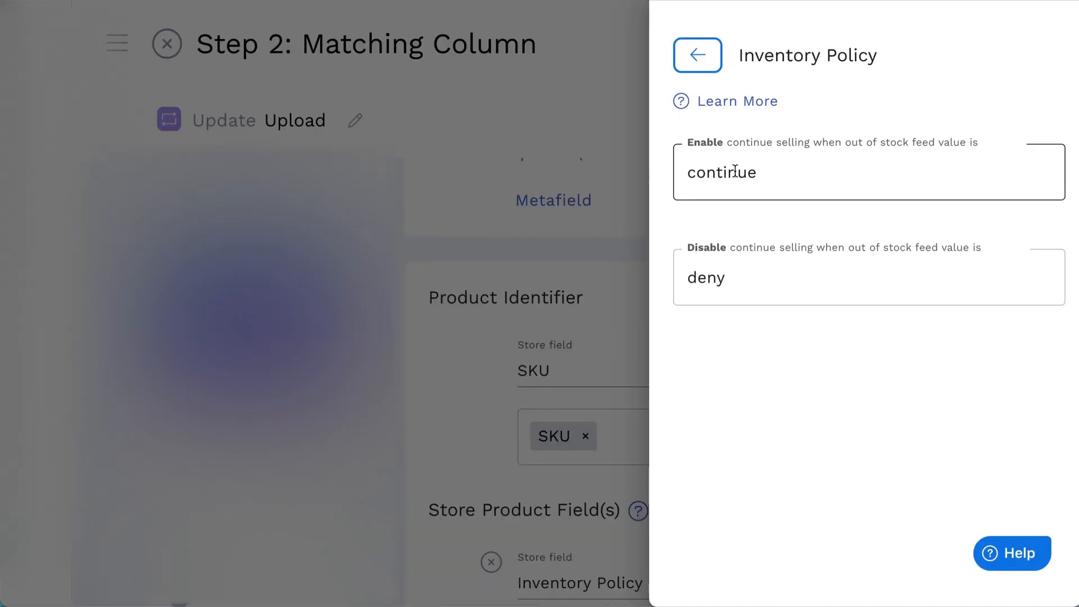
Step: Replace feed values 'continue' and 'deny' with Enable and Disable, then leave settings
double_click(722, 173)
text(Enable)
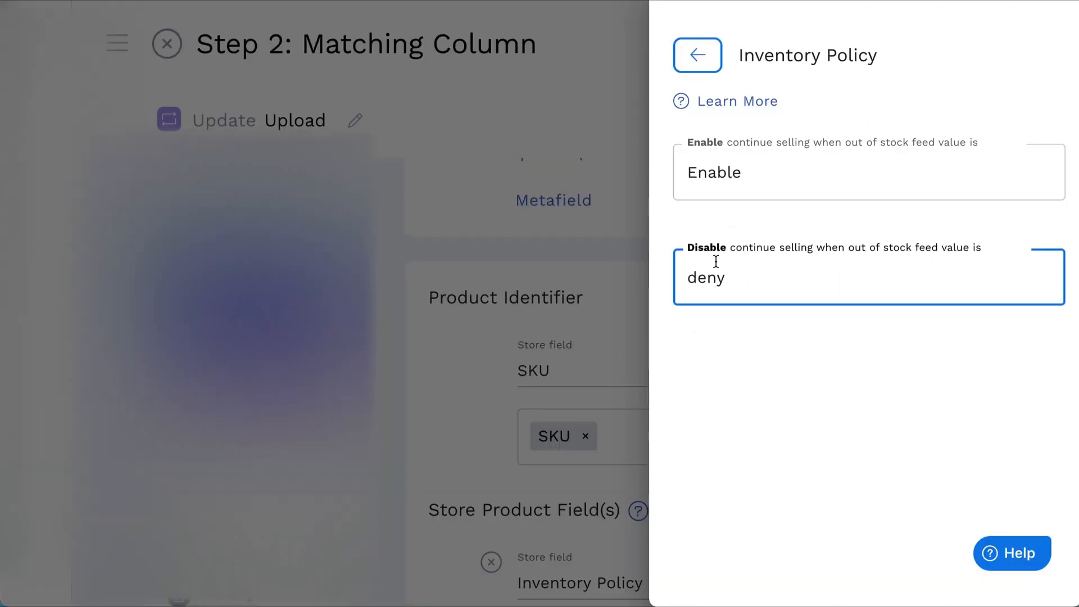
text(Disable)
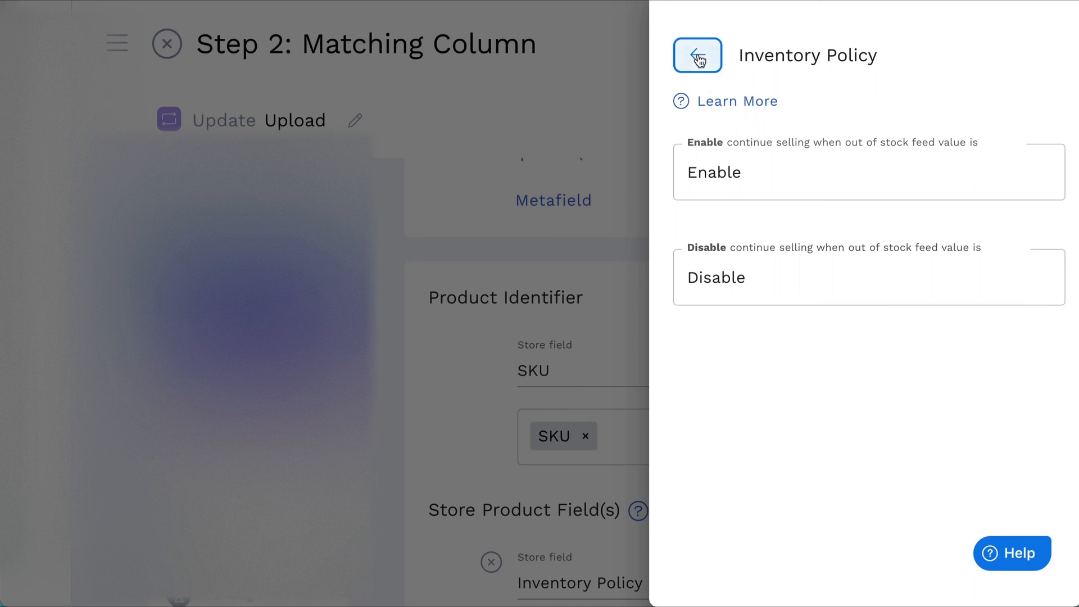
click(698, 55)
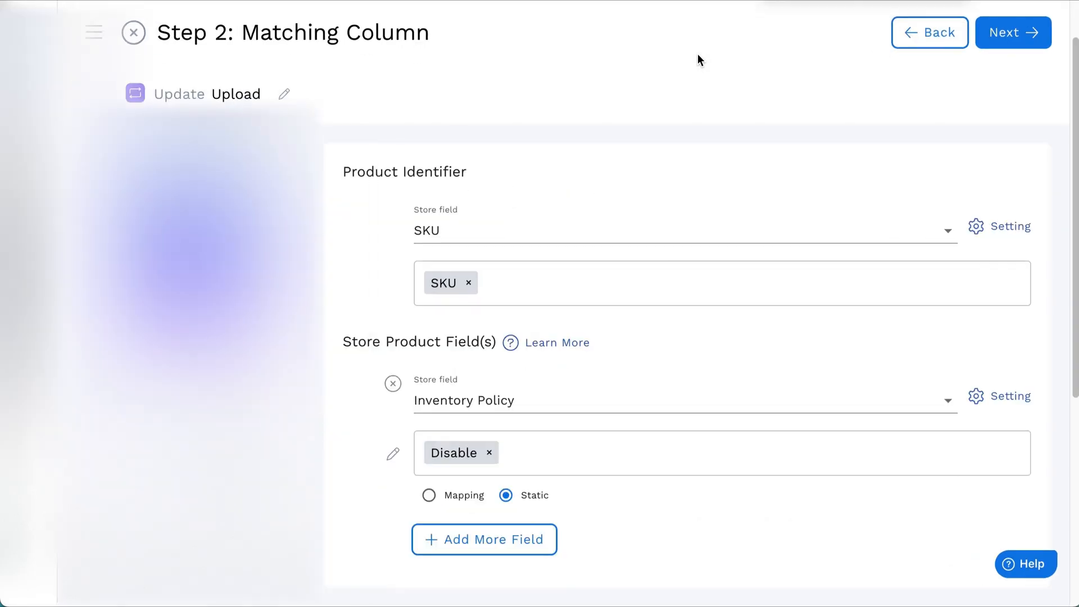